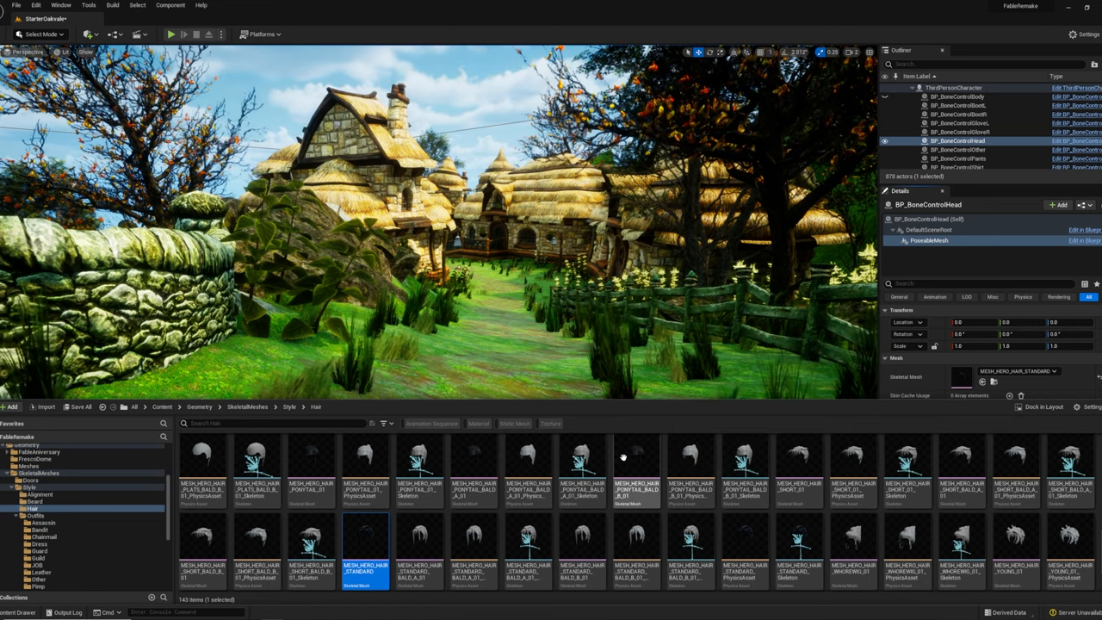
{"action": "mouse_move", "coordinate": [473, 456]}
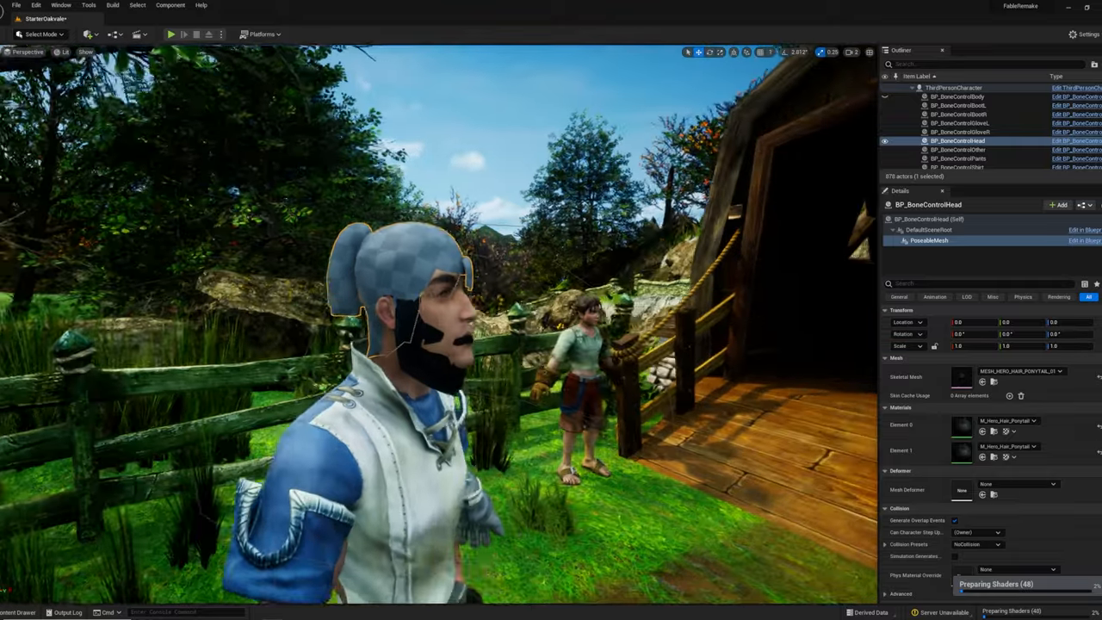
Give BP_BoneControlHead the MESH_HERO_HAIR_PONYTAIL skeletal mesh so the hero wears a ponytail.
{"action": "left_click", "coordinate": [170, 35]}
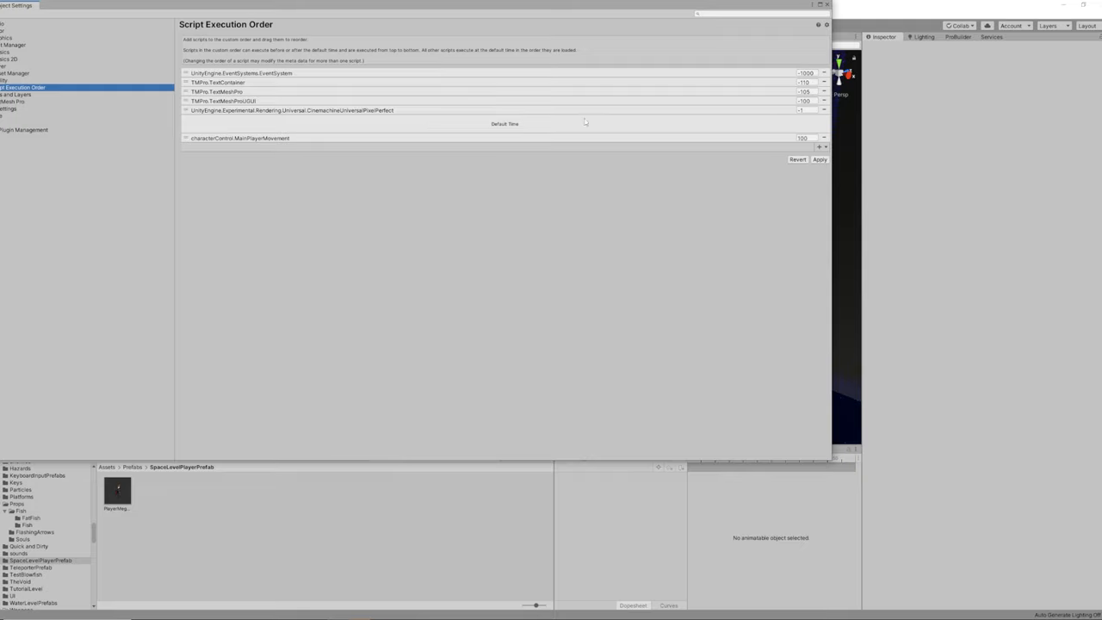
Move characterControl.MainPlayerMovement up below TMPro.TextContainer in Script Execution Order.
{"action": "left_click", "coordinate": [802, 138]}
{"action": "type", "text": "-108"}
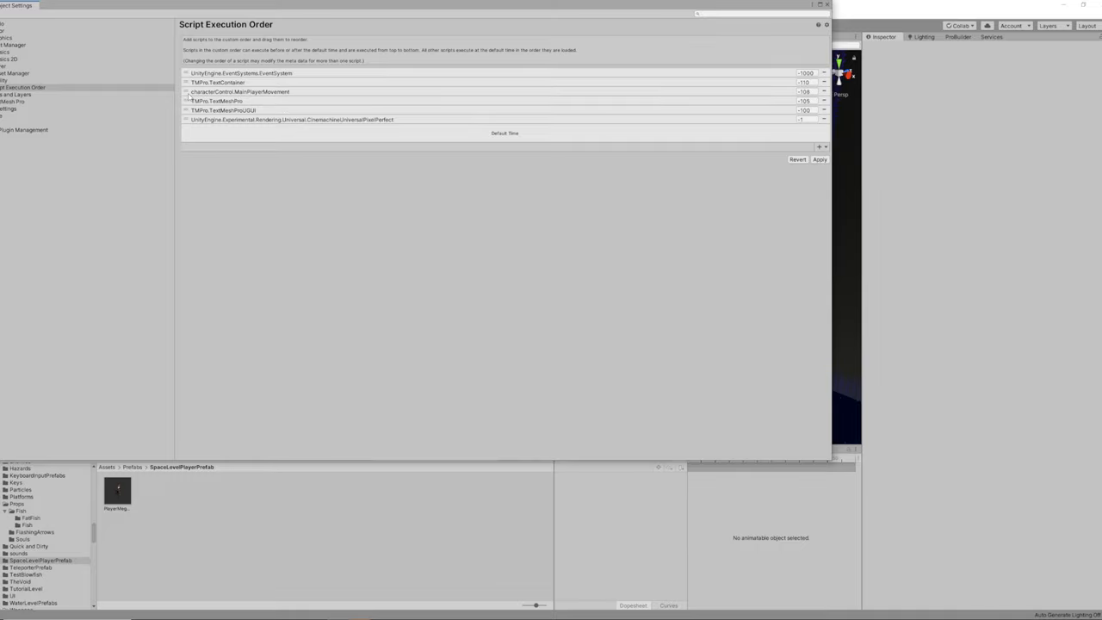
{"action": "mouse_move", "coordinate": [1093, 292]}
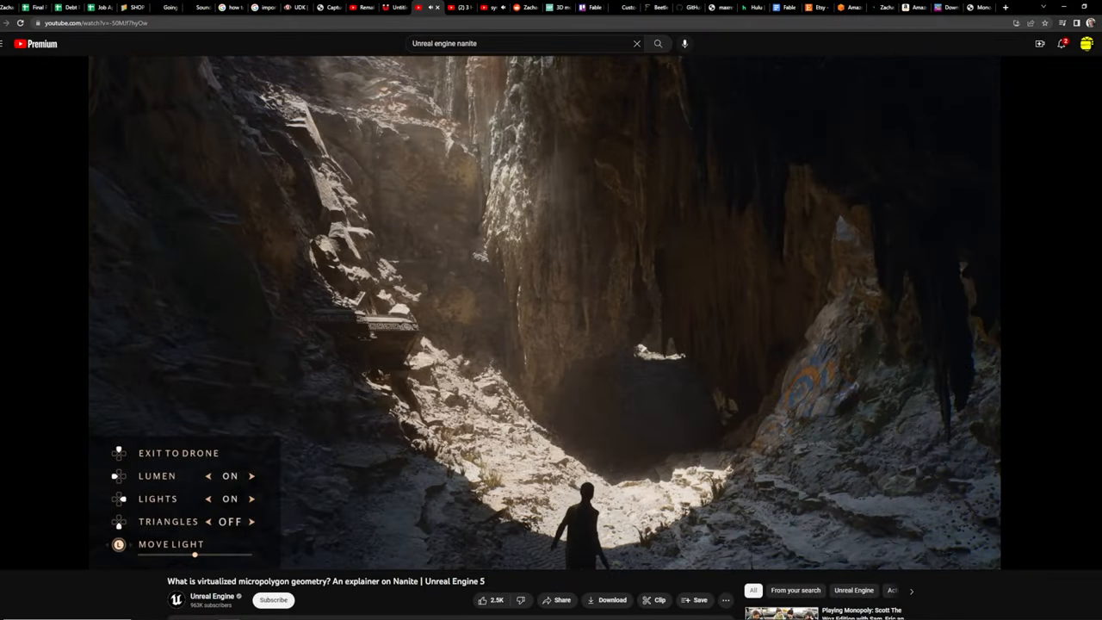
{"action": "left_click", "coordinate": [251, 521]}
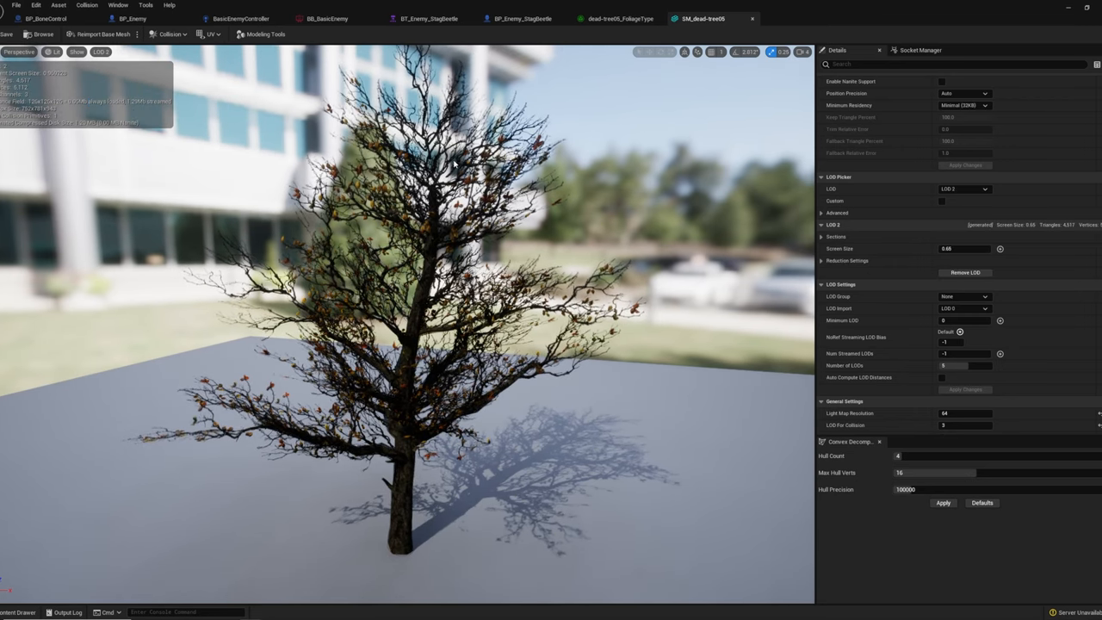
{"action": "left_click", "coordinate": [962, 188]}
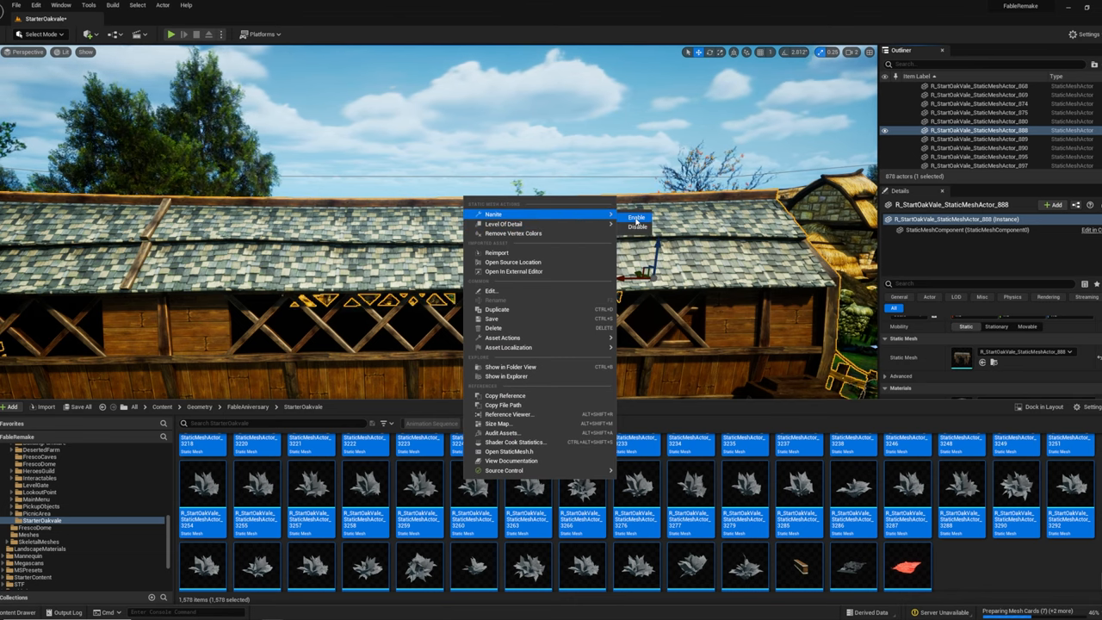
{"action": "mouse_move", "coordinate": [635, 216]}
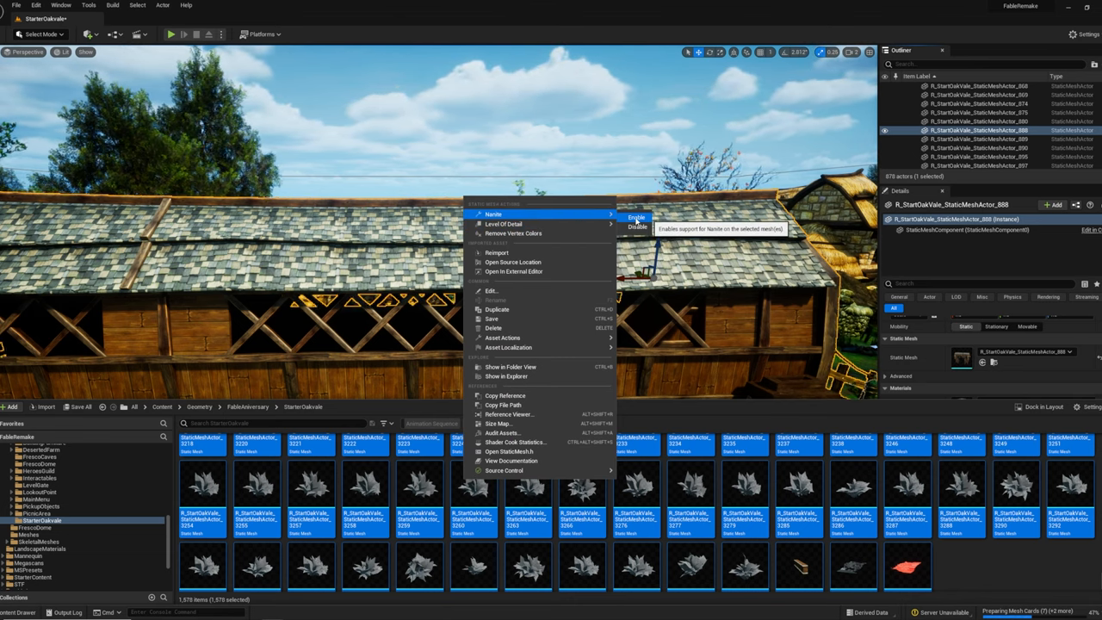
Enable Nanite on all 1,578 selected StarterOakvale static meshes.
{"action": "left_click", "coordinate": [635, 218]}
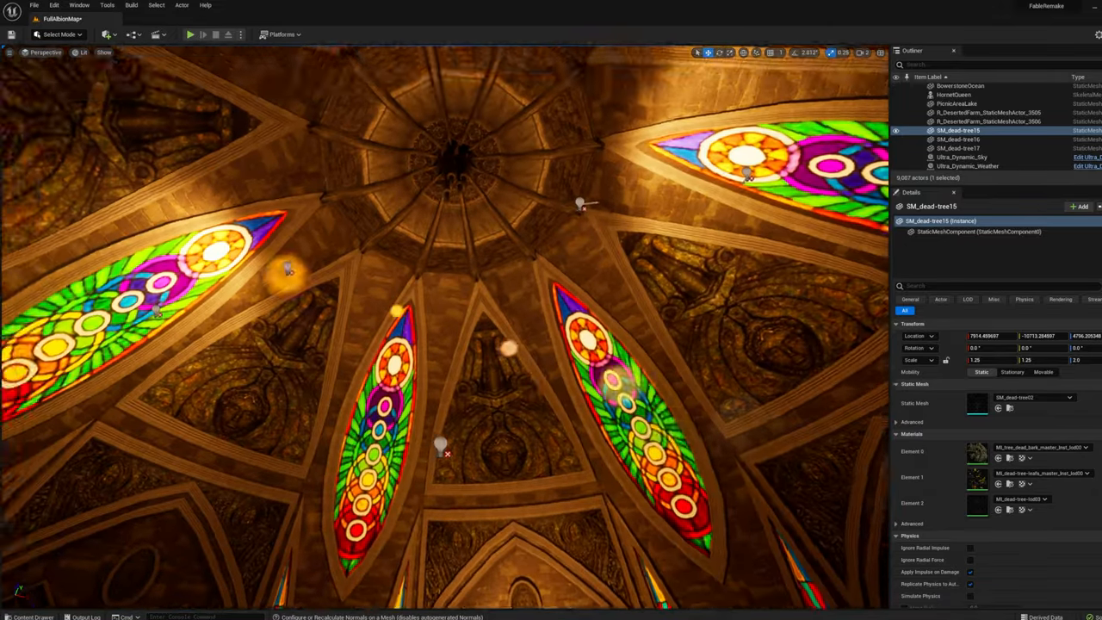
Load the FullAlbionMap level and view the cathedral dome interior.
{"action": "left_click", "coordinate": [190, 35]}
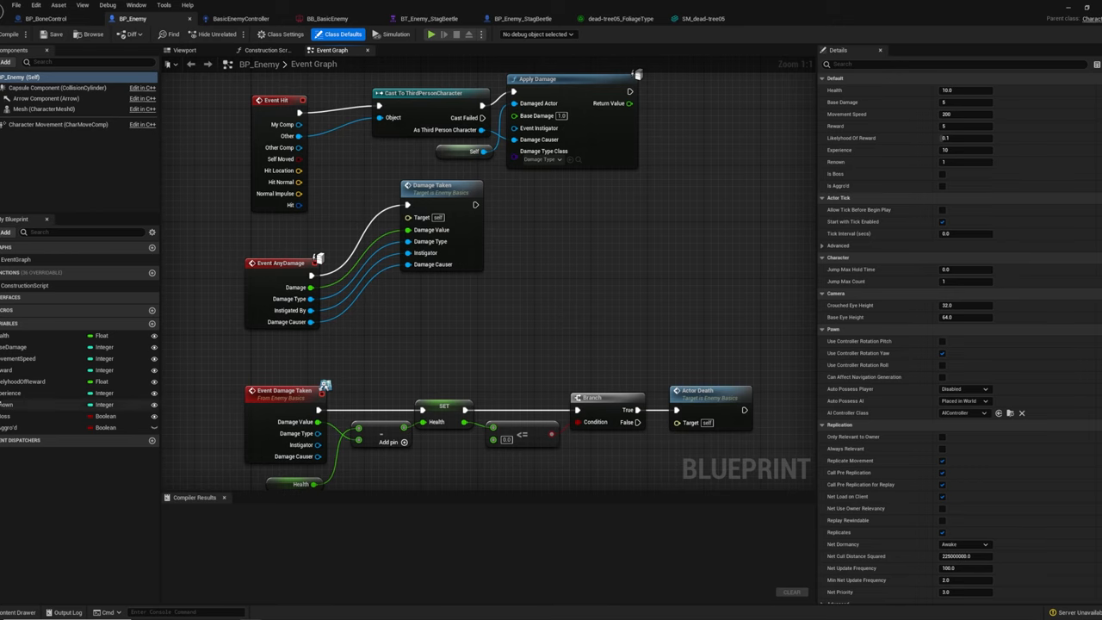
{"action": "mouse_move", "coordinate": [156, 225]}
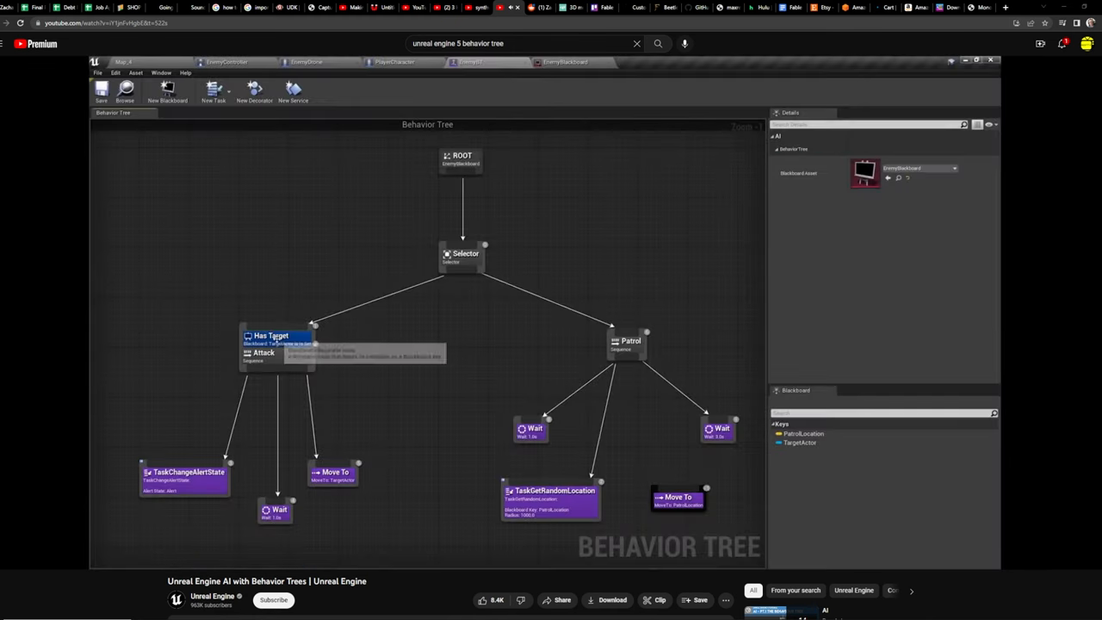
Switch to the GMTK 'Unity Tutorial For Complete Beginners' video showing pipeScript.
{"action": "left_click", "coordinate": [271, 335]}
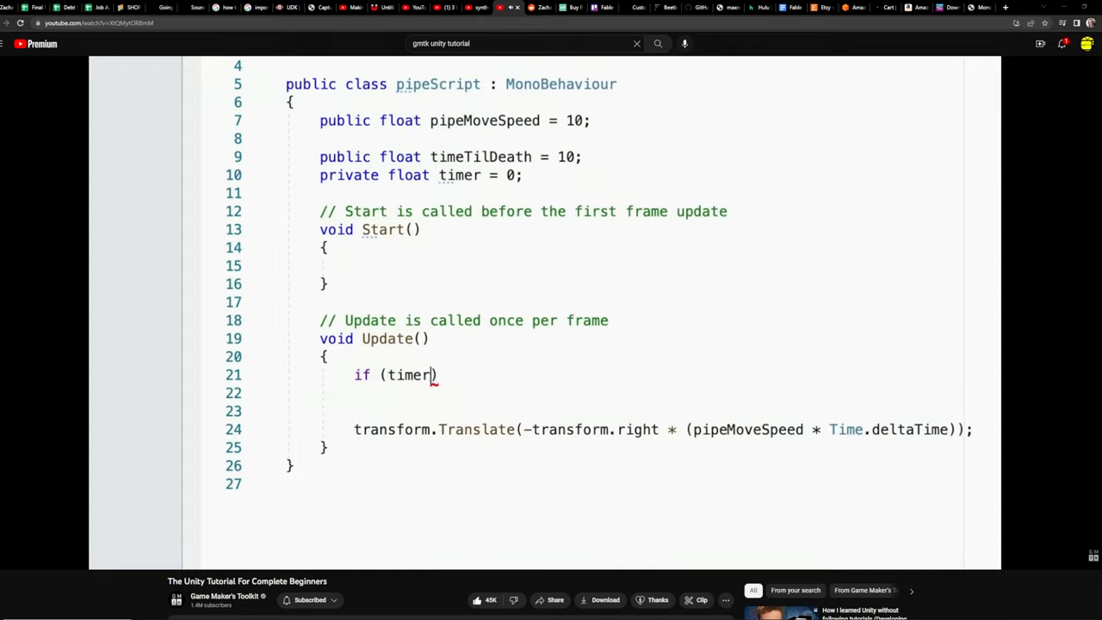
{"action": "type", "text": "< time"}
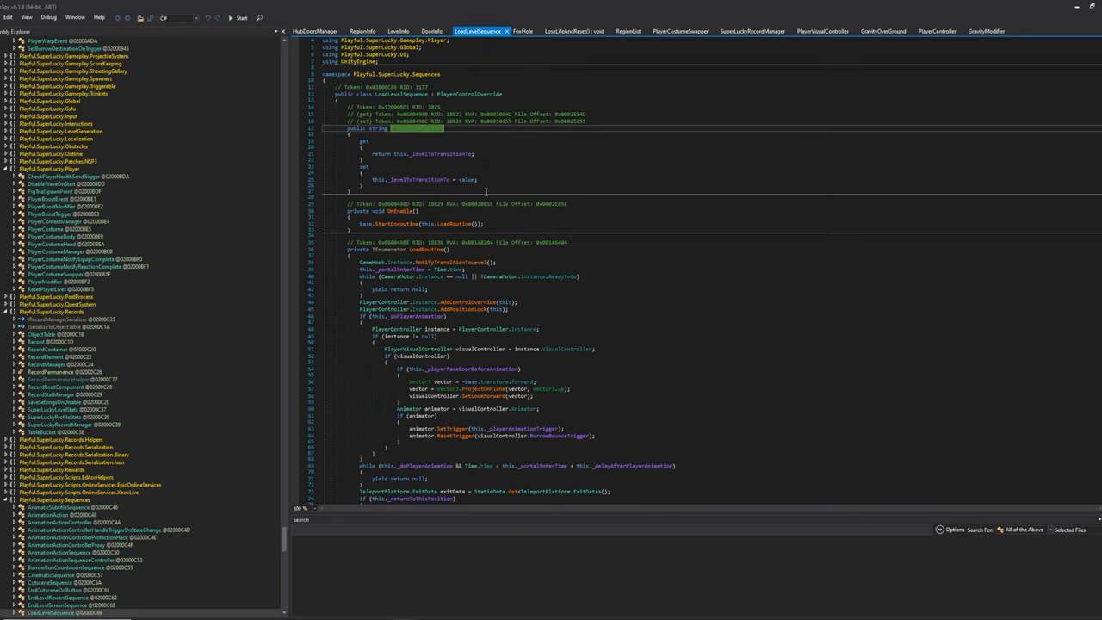
Scroll through the decompiled LoadRoutine coroutine of LoadLevelSequence in dnSpy.
{"action": "scroll", "scroll_direction": "down", "scroll_amount": 3}
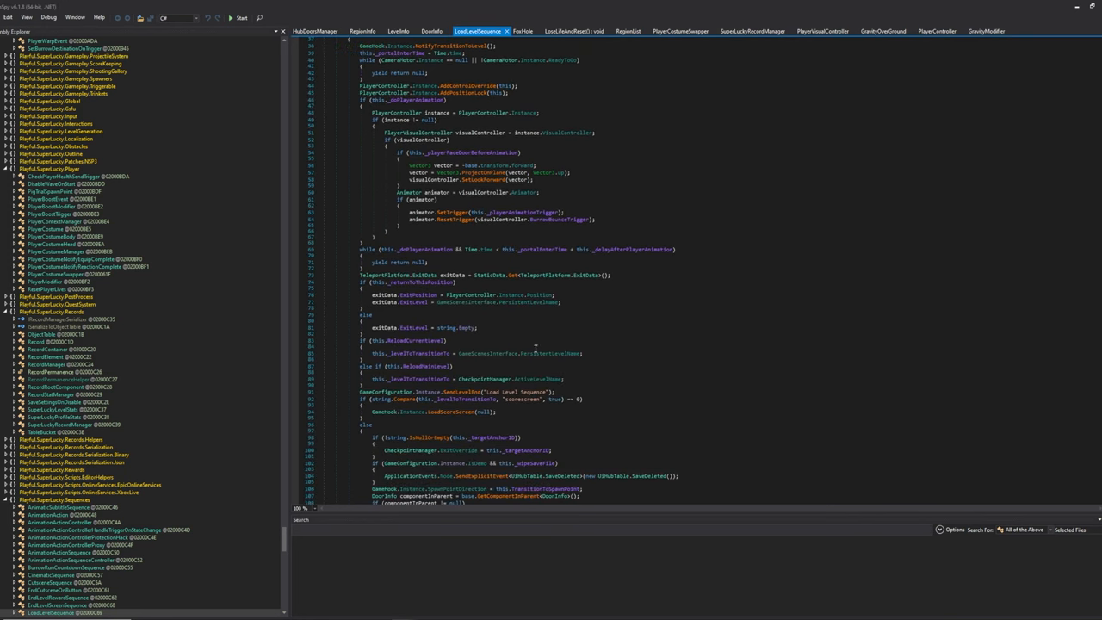
{"action": "scroll", "scroll_direction": "down", "scroll_amount": 3}
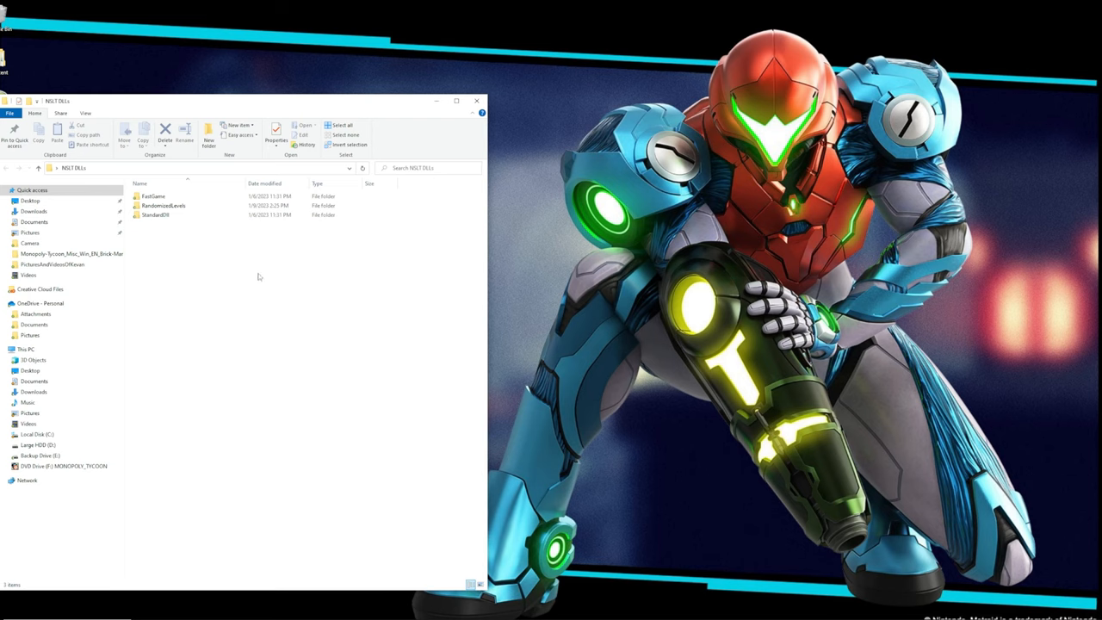
Enter the StandardDll folder inside INSLT DLLs.
{"action": "left_click", "coordinate": [157, 215]}
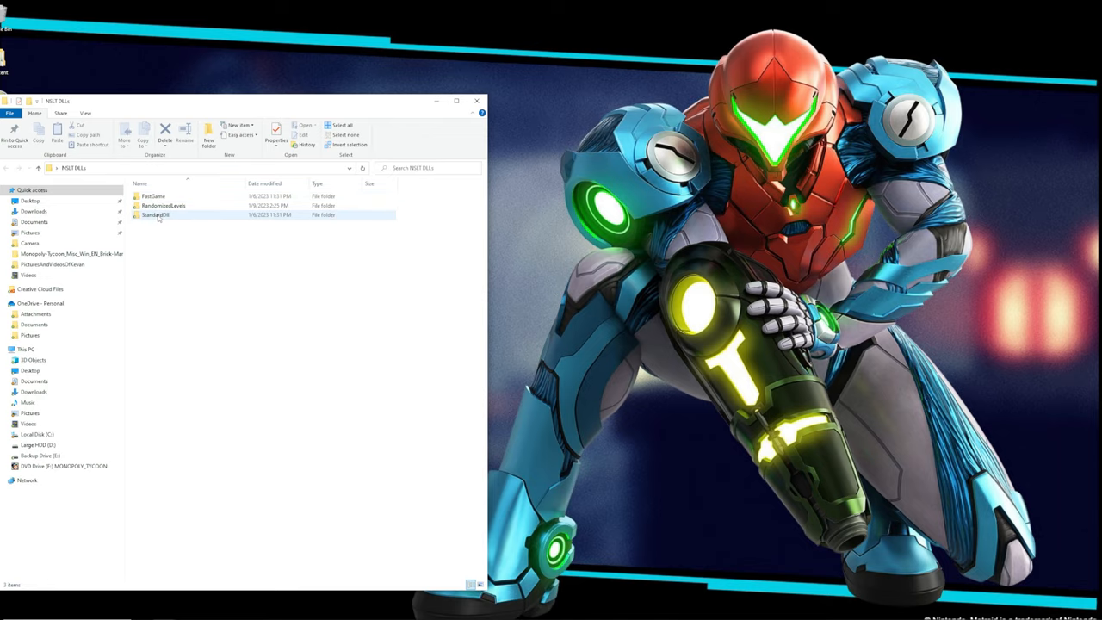
{"action": "double_click", "coordinate": [164, 205]}
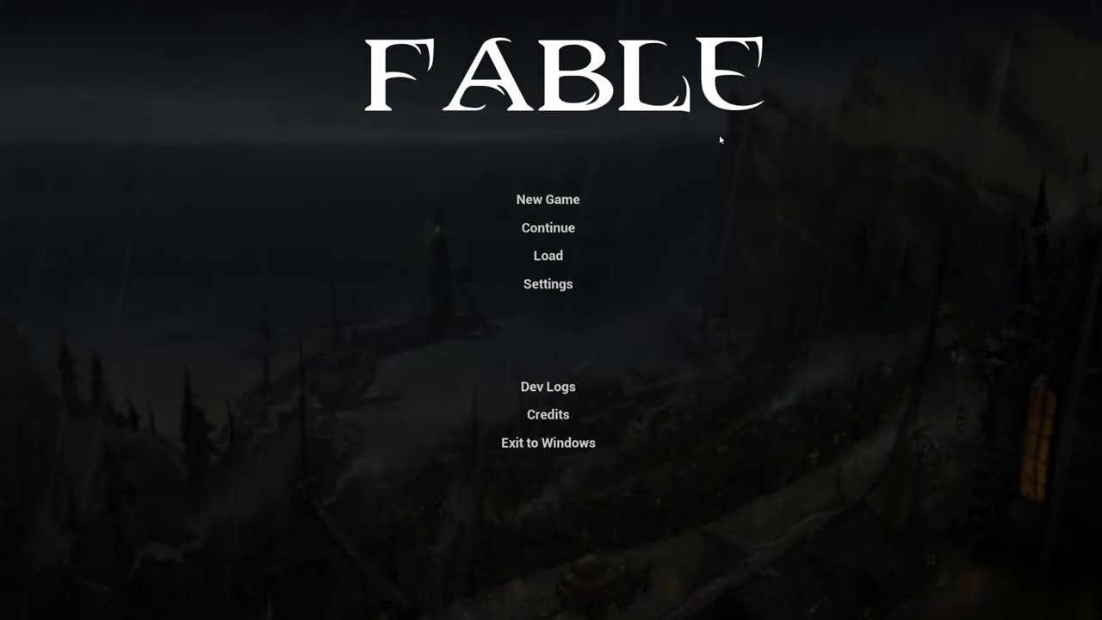
{"action": "mouse_move", "coordinate": [204, 235]}
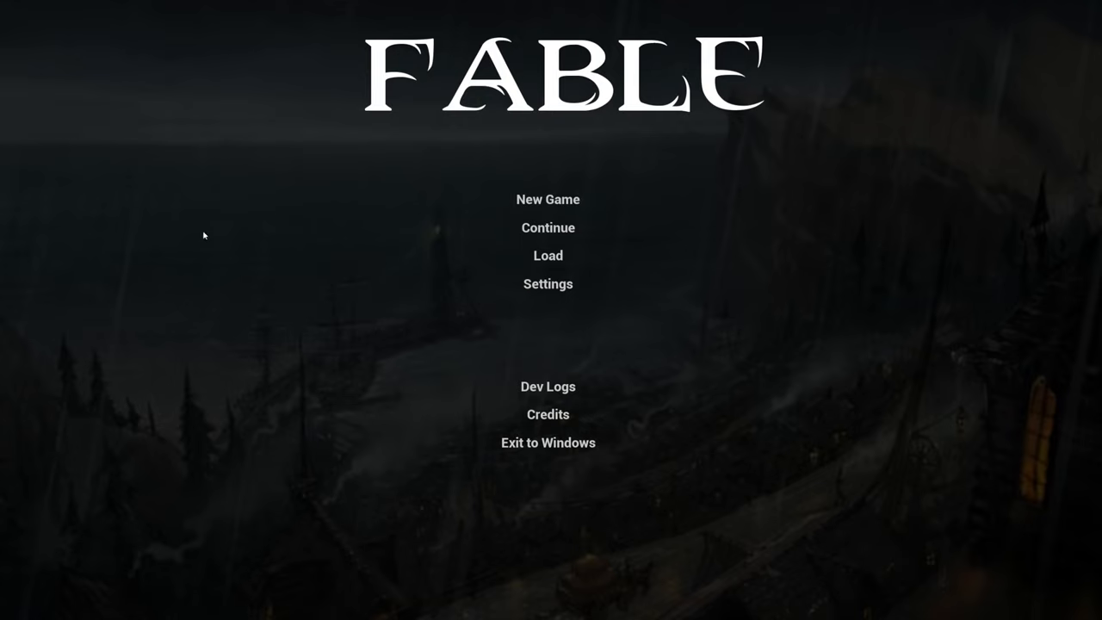
{"action": "mouse_move", "coordinate": [527, 512]}
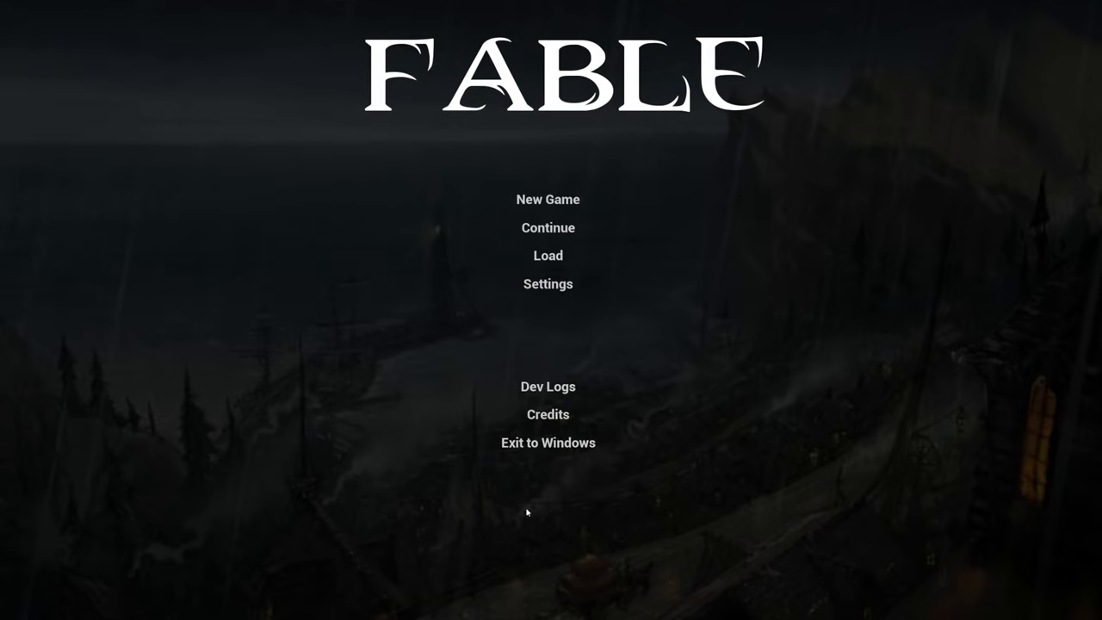
{"action": "mouse_move", "coordinate": [547, 386]}
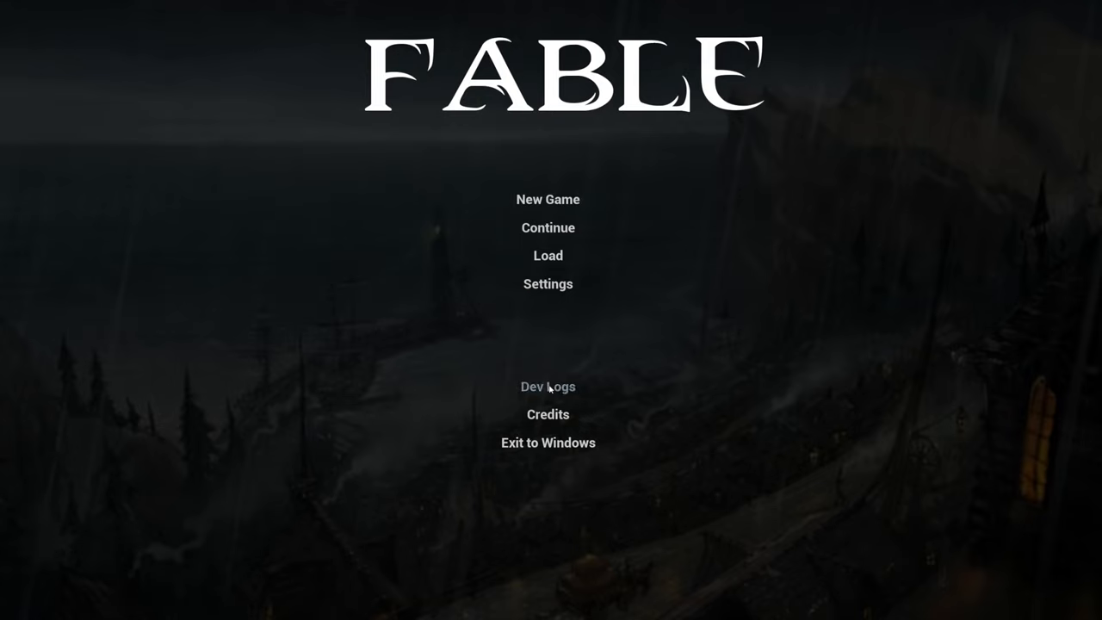
{"action": "mouse_move", "coordinate": [548, 227]}
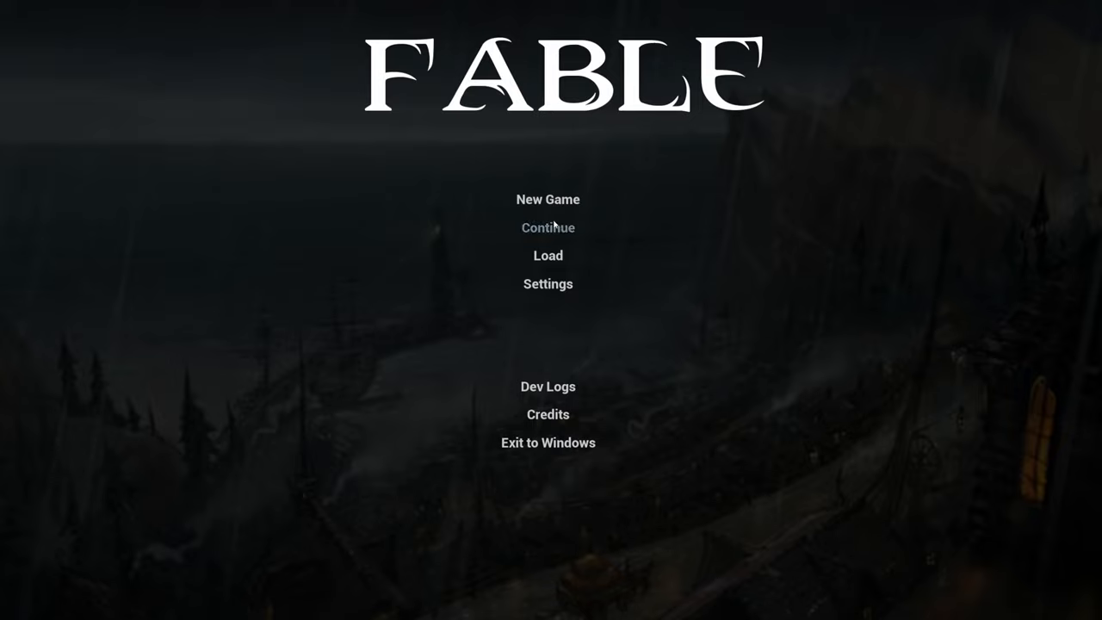
Visit the Load screen, return to the main menu, then view the Controls settings page.
{"action": "left_click", "coordinate": [547, 255]}
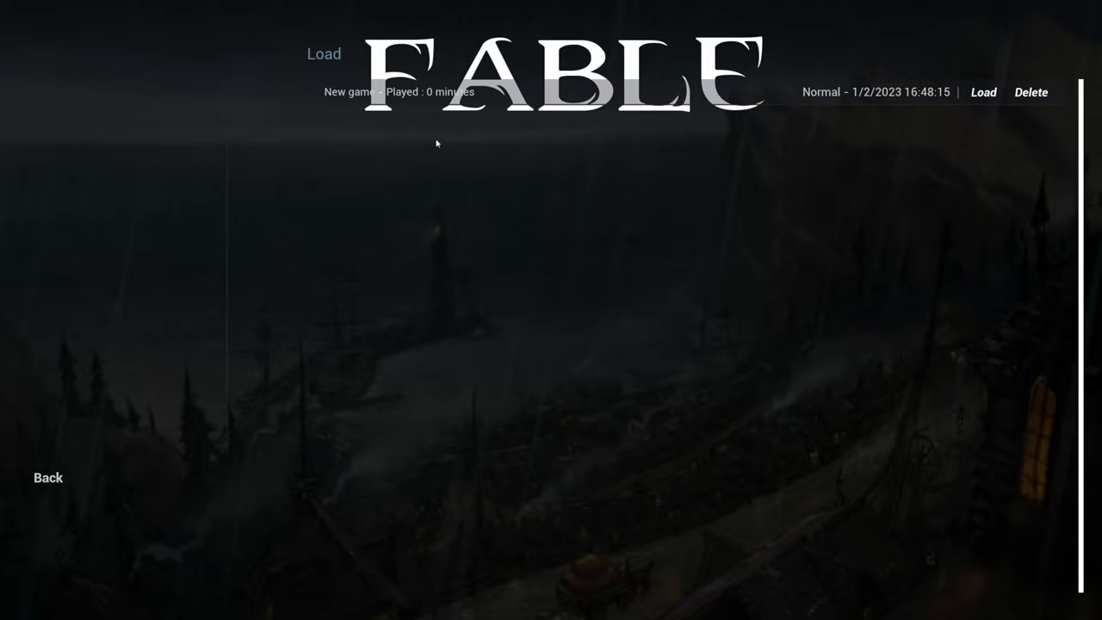
{"action": "mouse_move", "coordinate": [70, 455]}
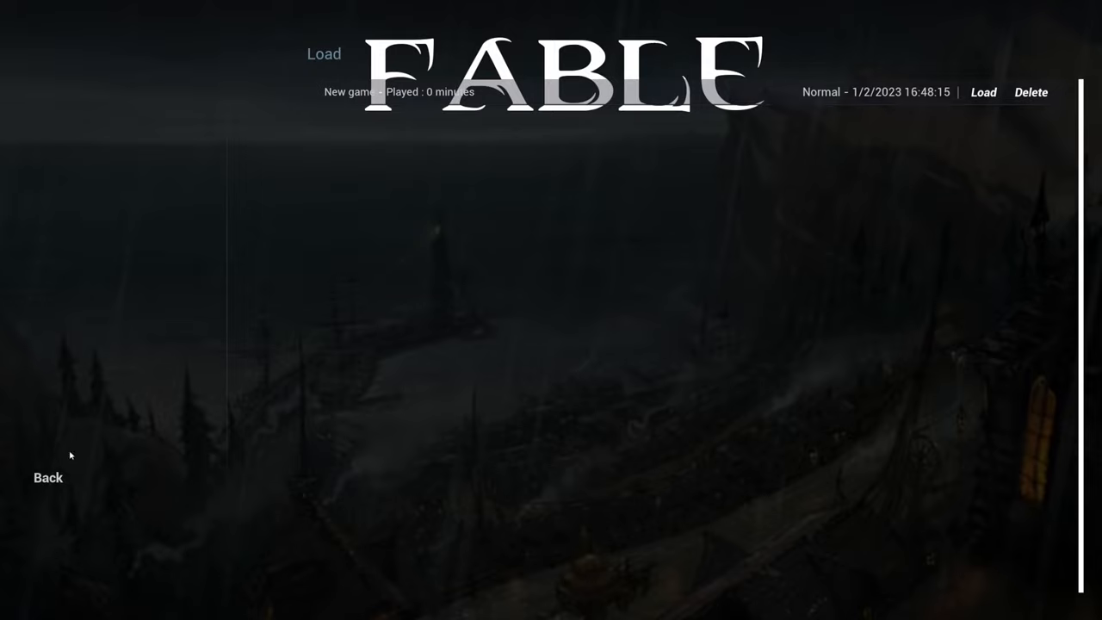
{"action": "left_click", "coordinate": [48, 478]}
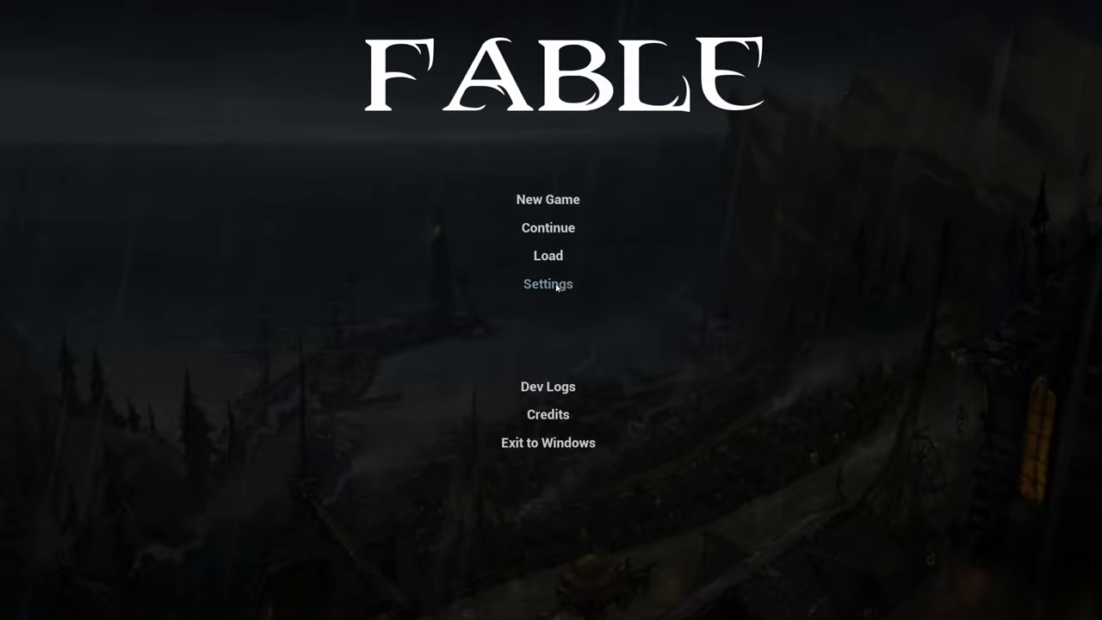
{"action": "left_click", "coordinate": [547, 283]}
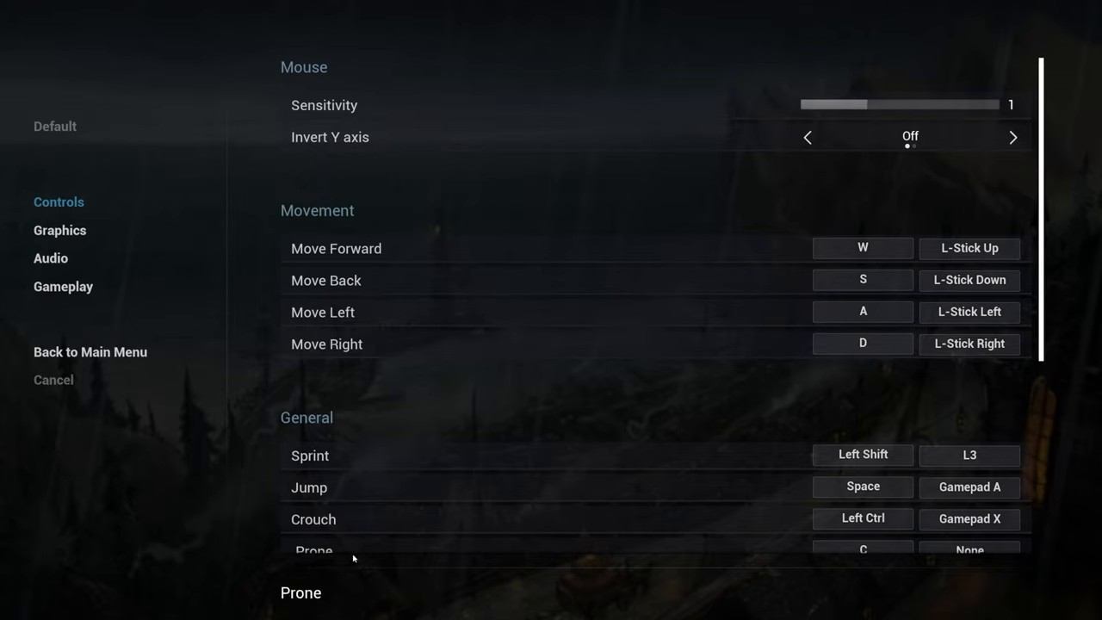
{"action": "scroll", "scroll_direction": "down", "scroll_amount": 3}
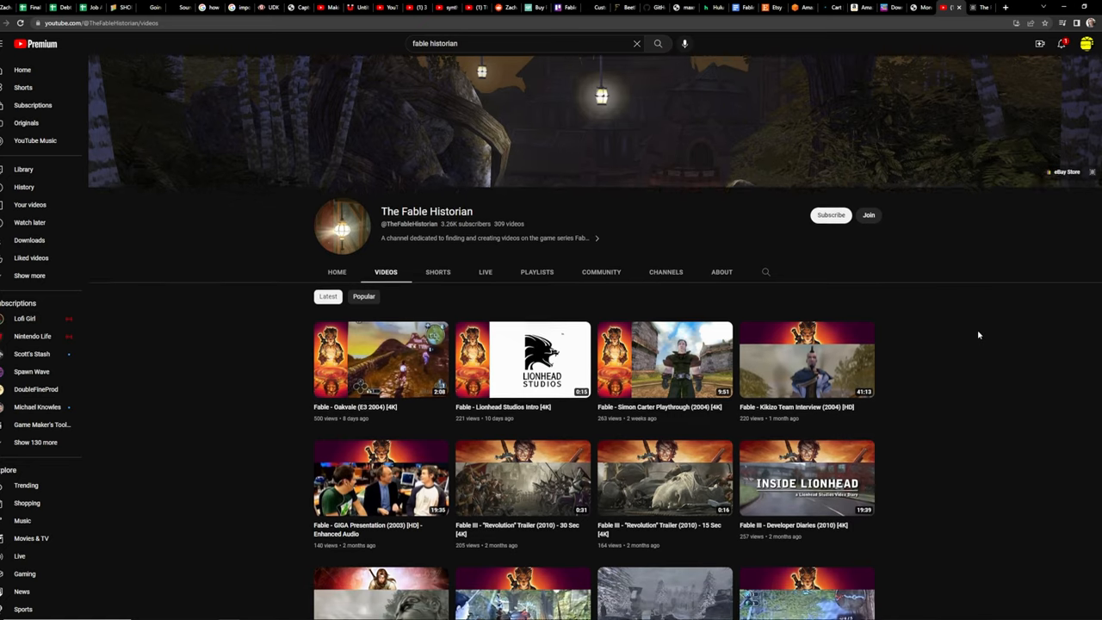
Browse The Fable Historian's videos, then advance the Drive preview to the wedding artwork.
{"action": "scroll", "scroll_direction": "down", "scroll_amount": 3}
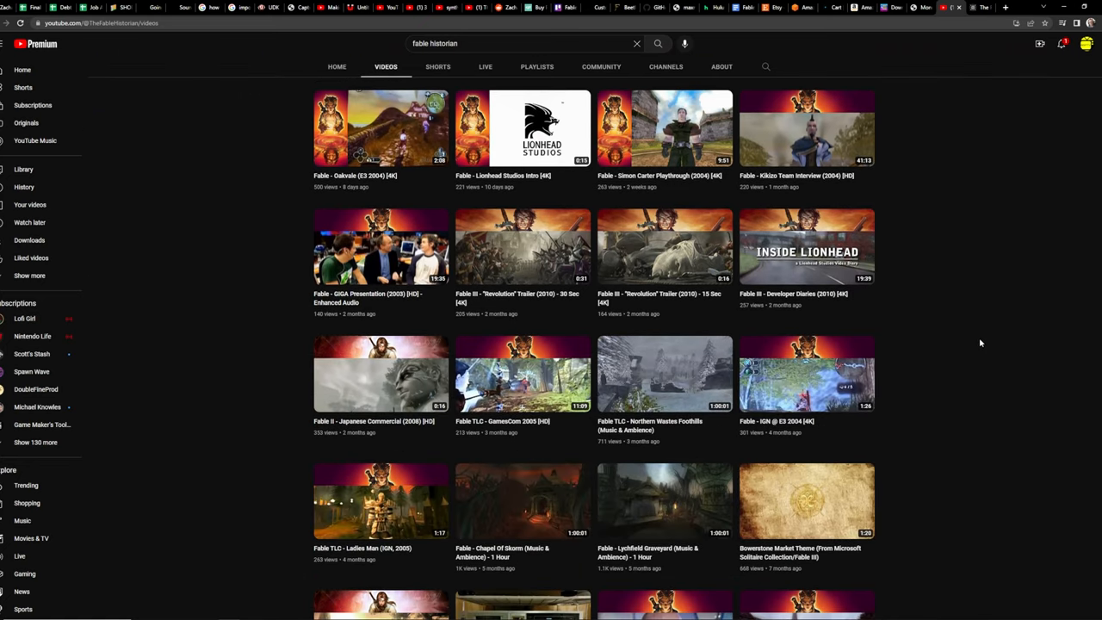
{"action": "scroll", "scroll_direction": "down", "scroll_amount": 3}
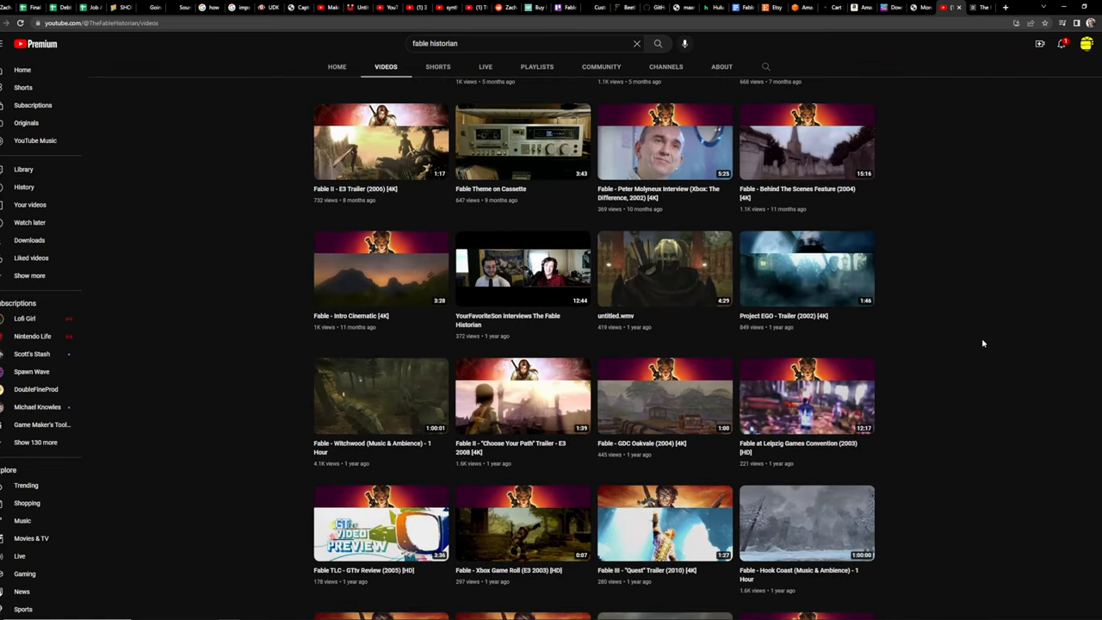
{"action": "scroll", "scroll_direction": "down", "scroll_amount": 3}
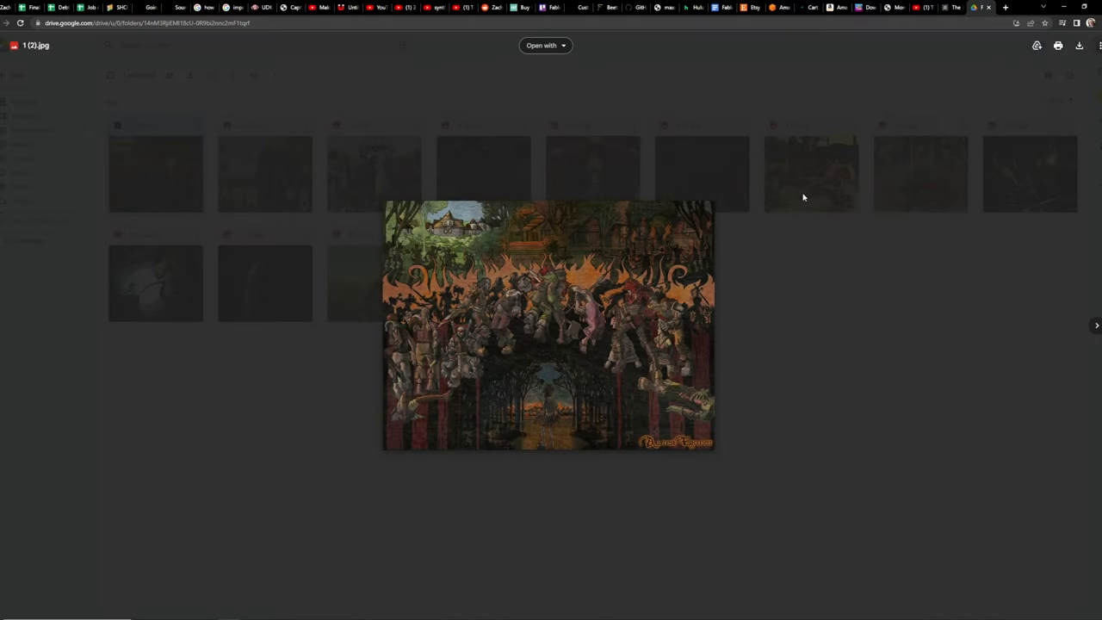
{"action": "left_click", "coordinate": [1096, 324]}
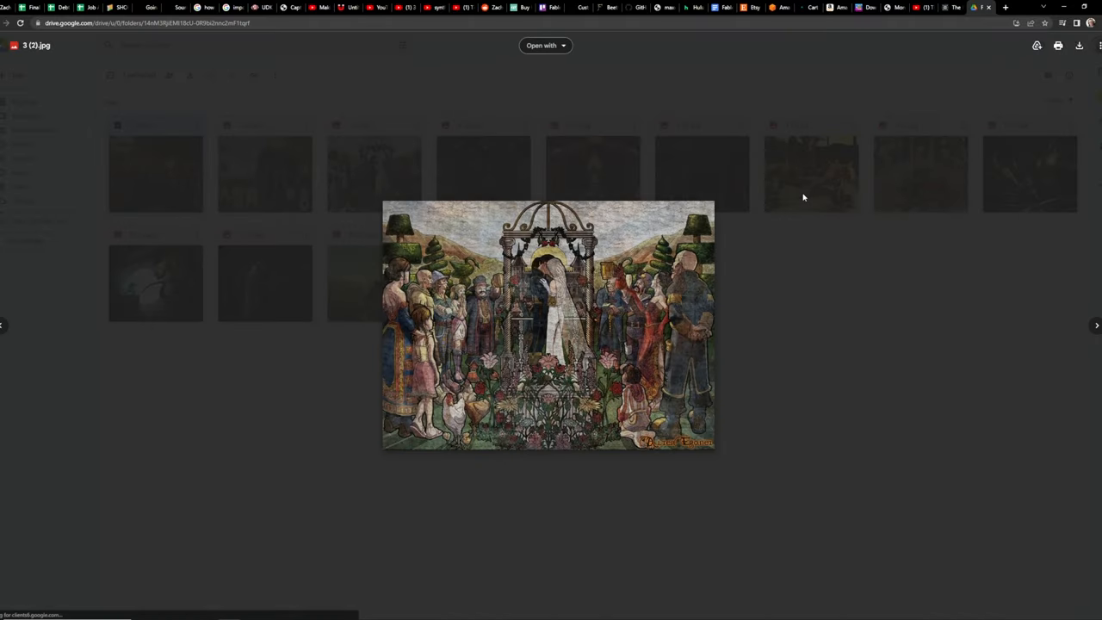